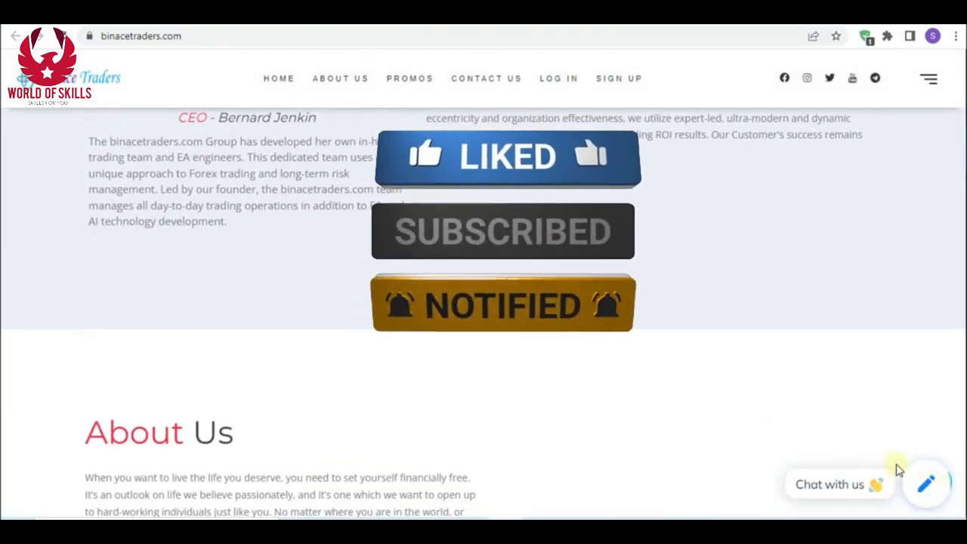
Step: Scroll the homepage past About Us to the Business Plan referral and bonus cards
scroll(down, 3)
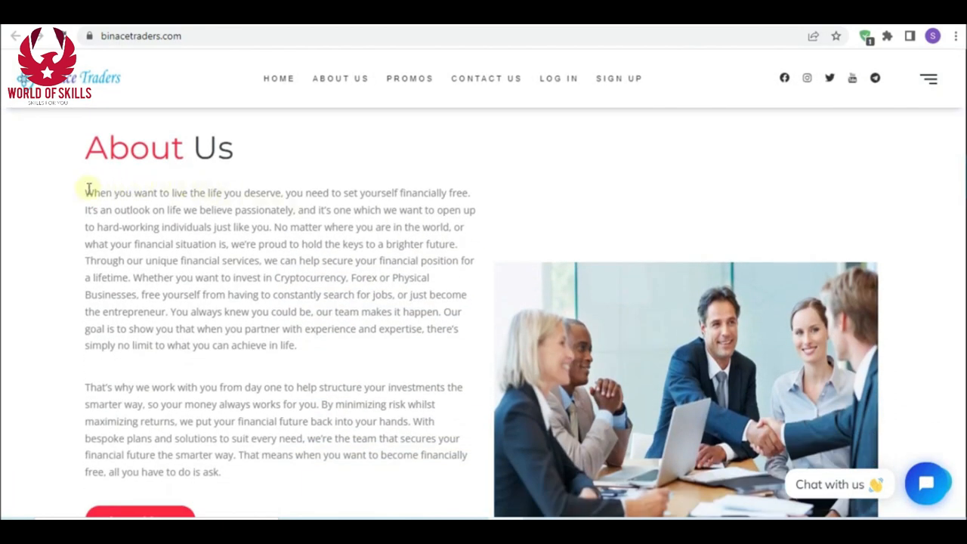
scroll(down, 3)
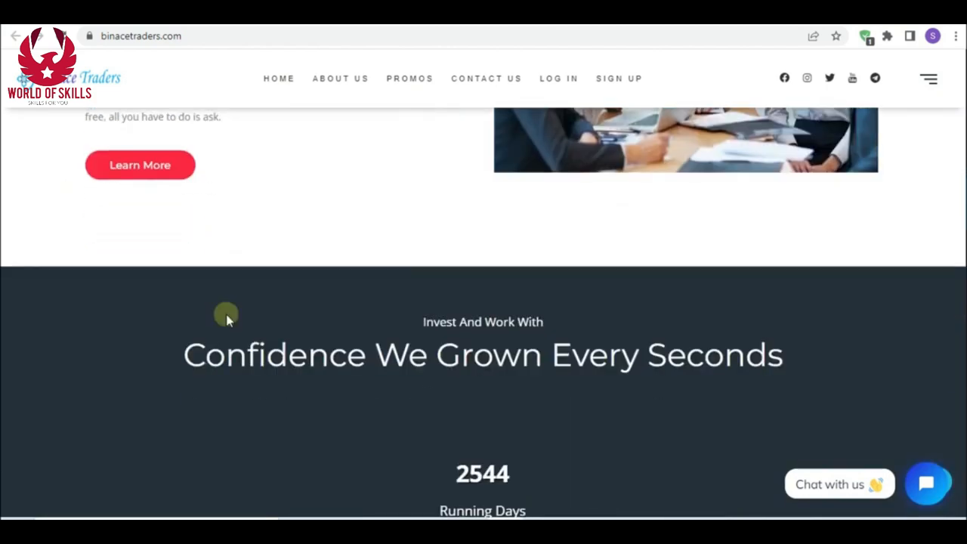
scroll(down, 3)
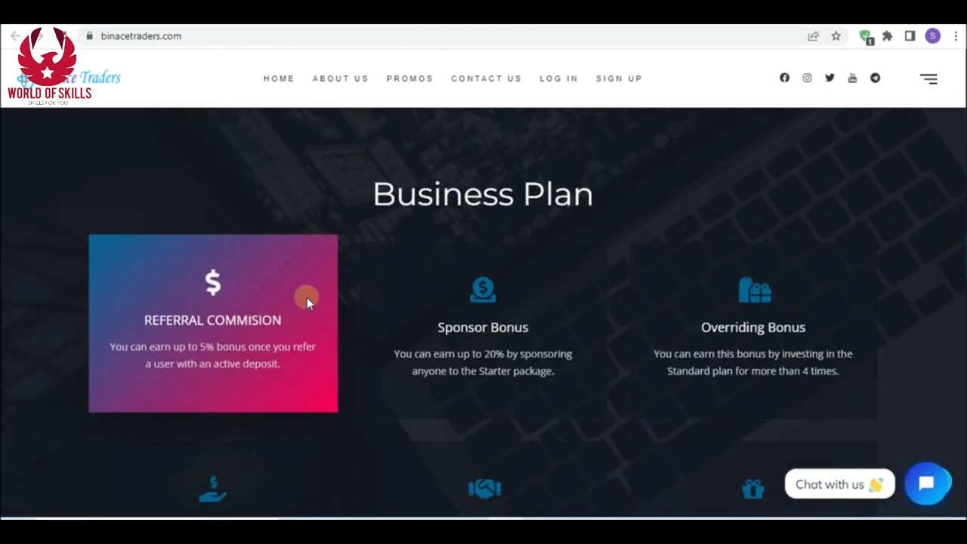
scroll(down, 3)
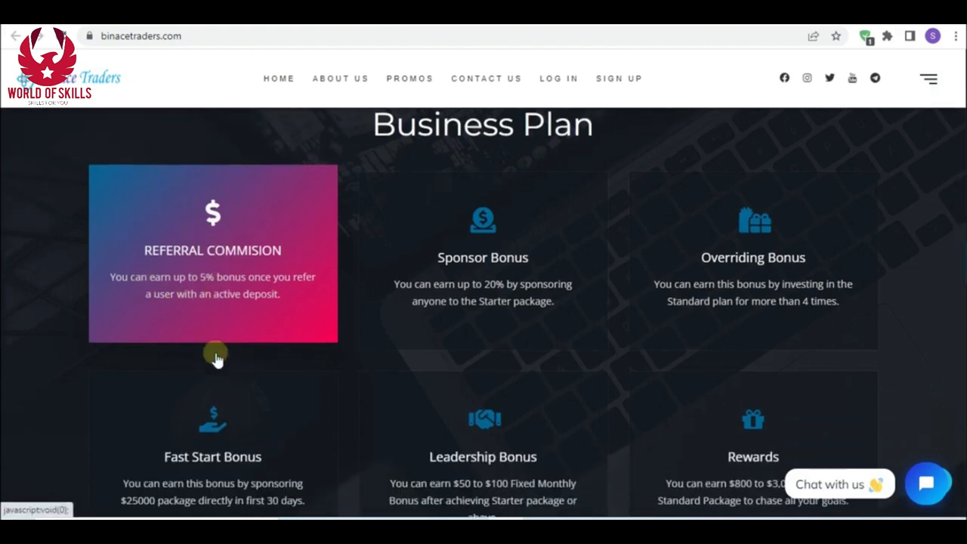
scroll(down, 3)
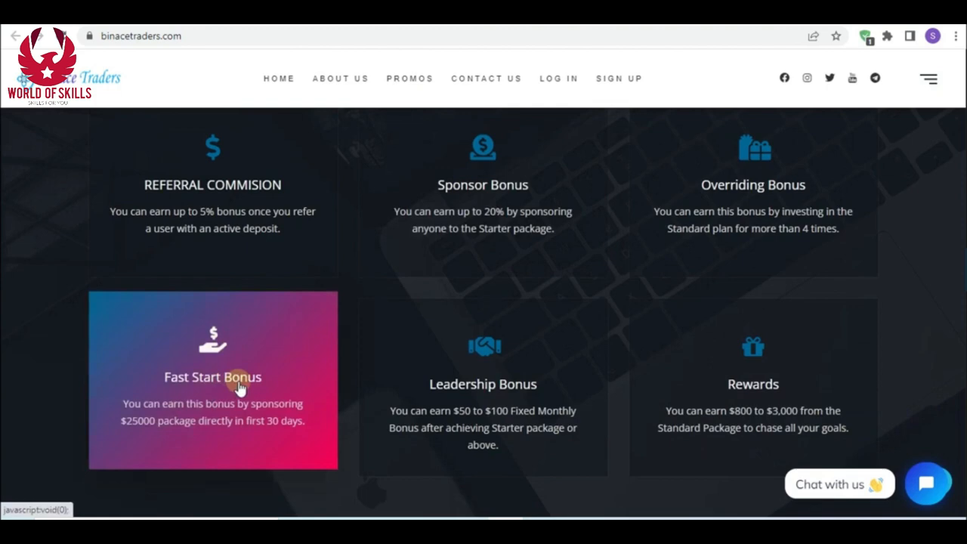
scroll(down, 3)
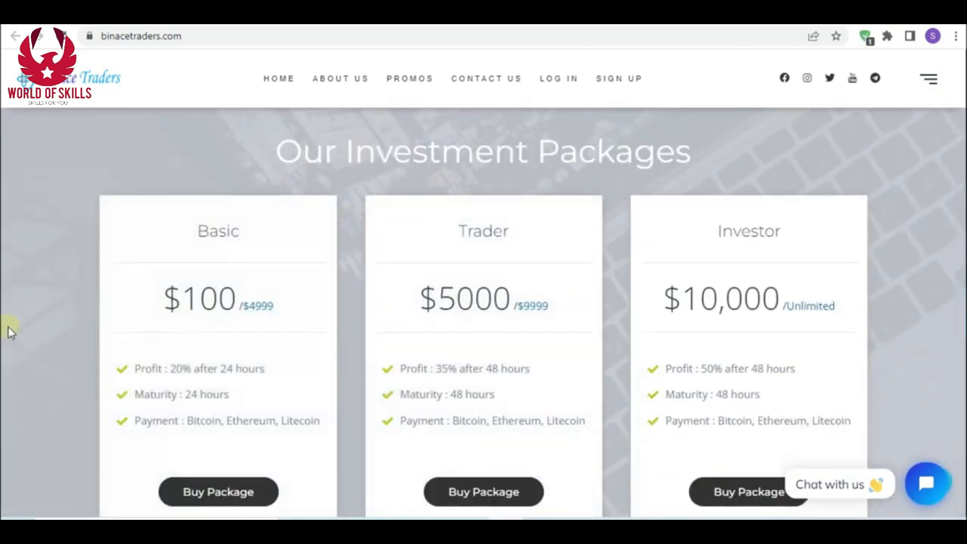
mouse_move(45, 396)
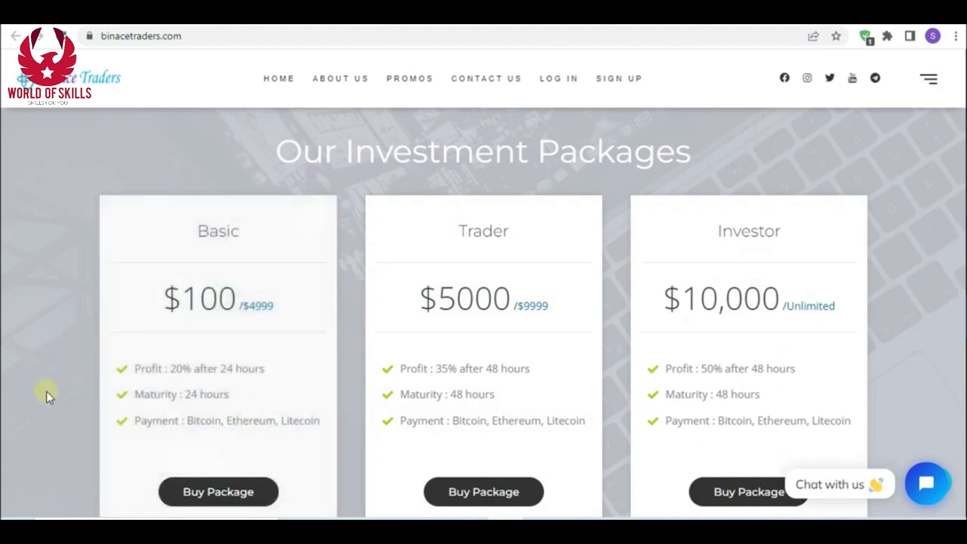
Step: Scroll to Our Investment Packages showing the Basic, Trader and Investor cards
scroll(down, 3)
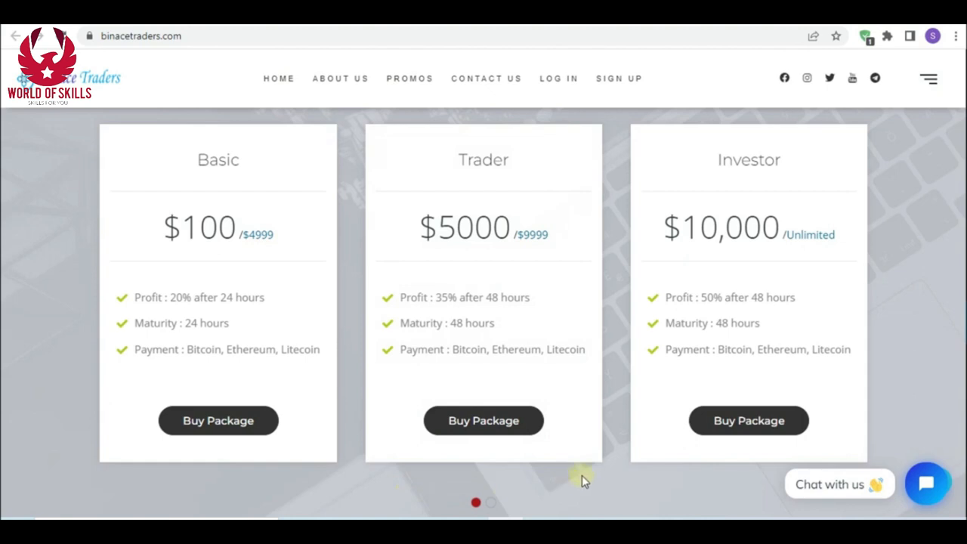
mouse_move(593, 481)
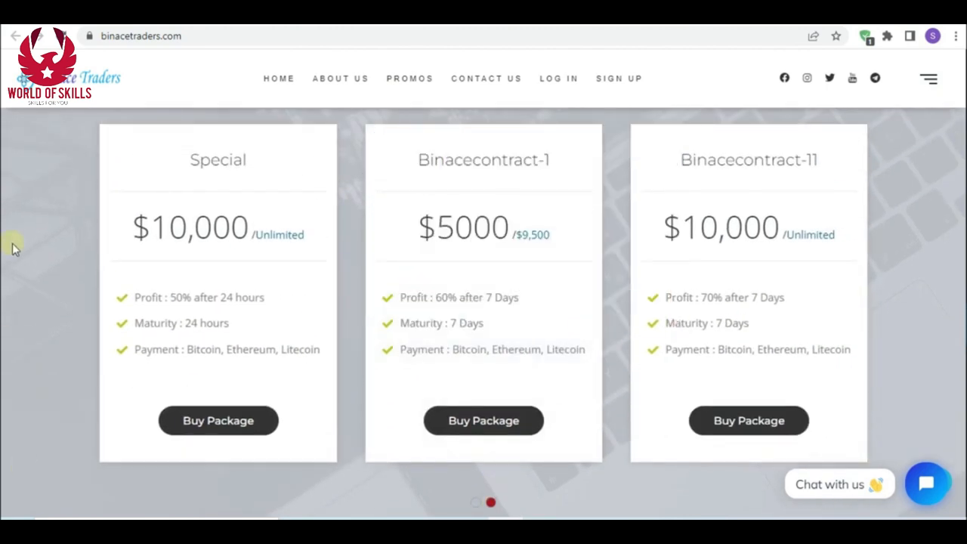
mouse_move(43, 254)
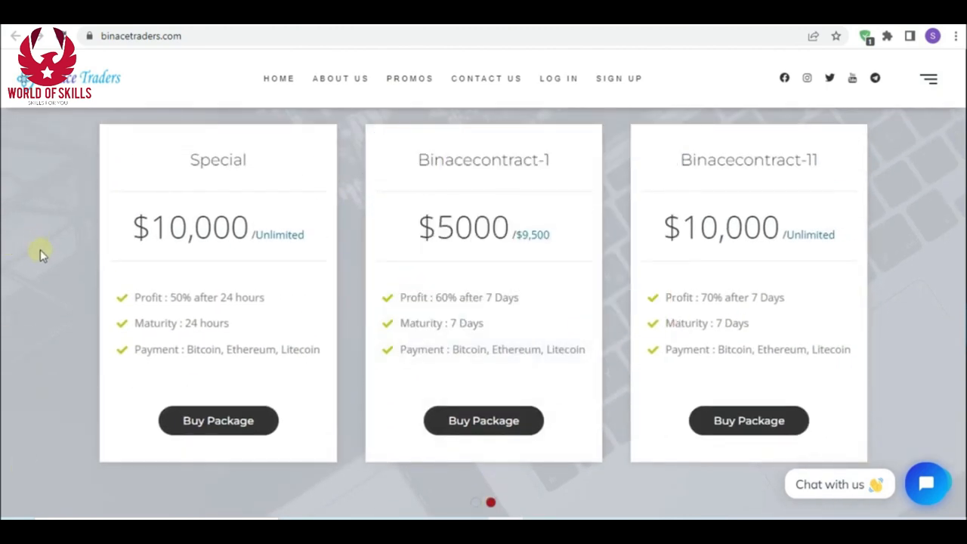
mouse_move(49, 287)
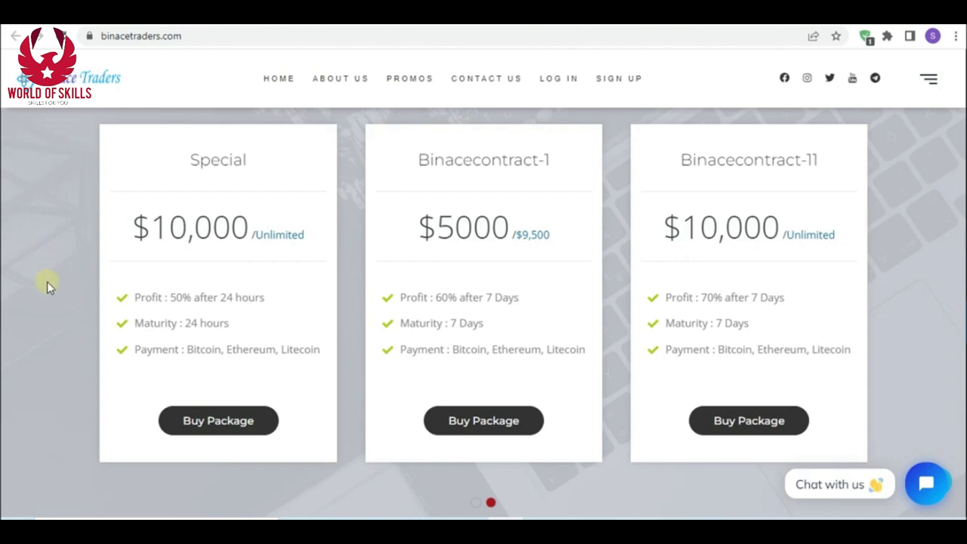
mouse_move(124, 421)
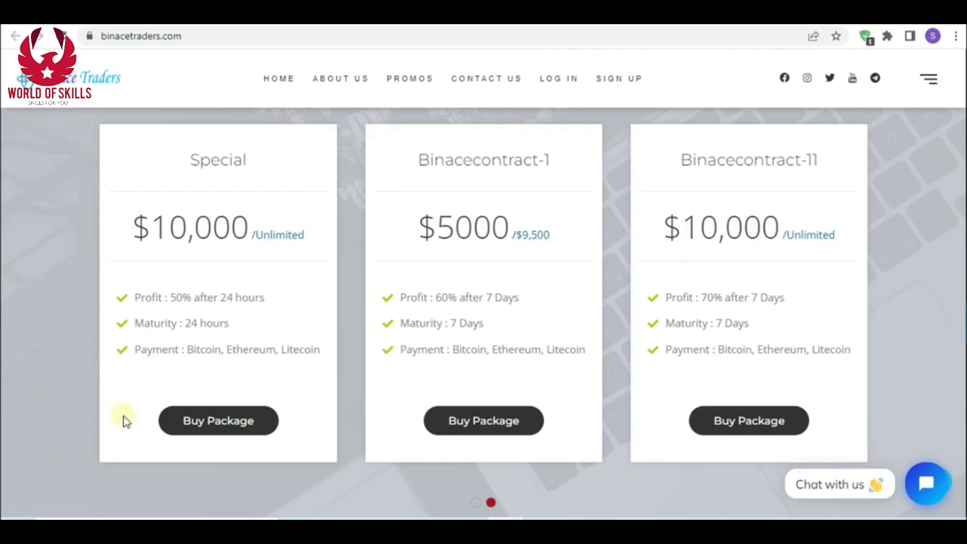
mouse_move(391, 478)
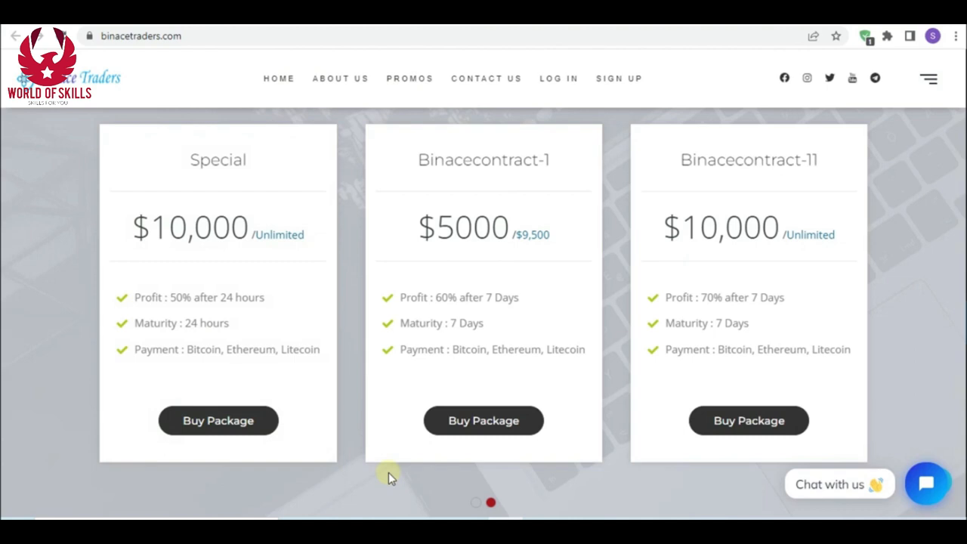
mouse_move(622, 496)
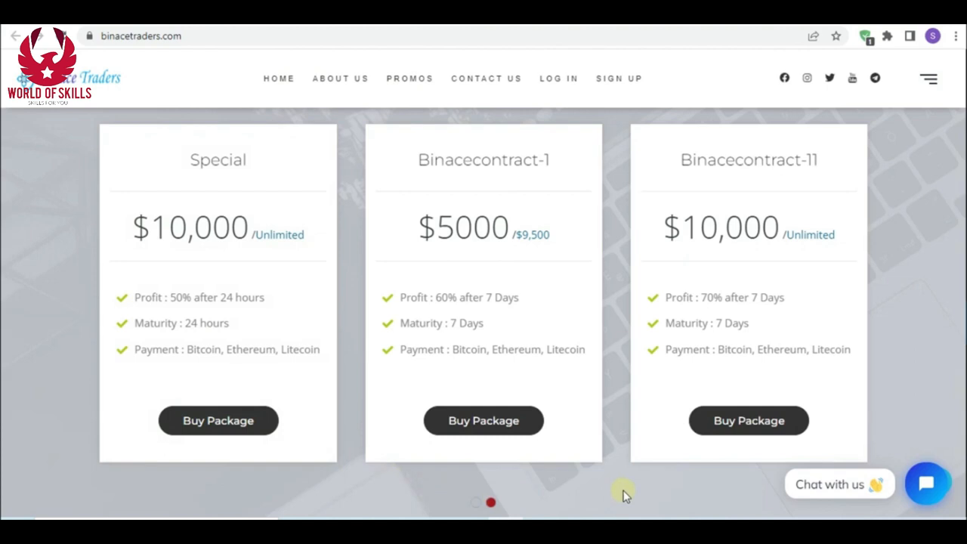
mouse_move(627, 491)
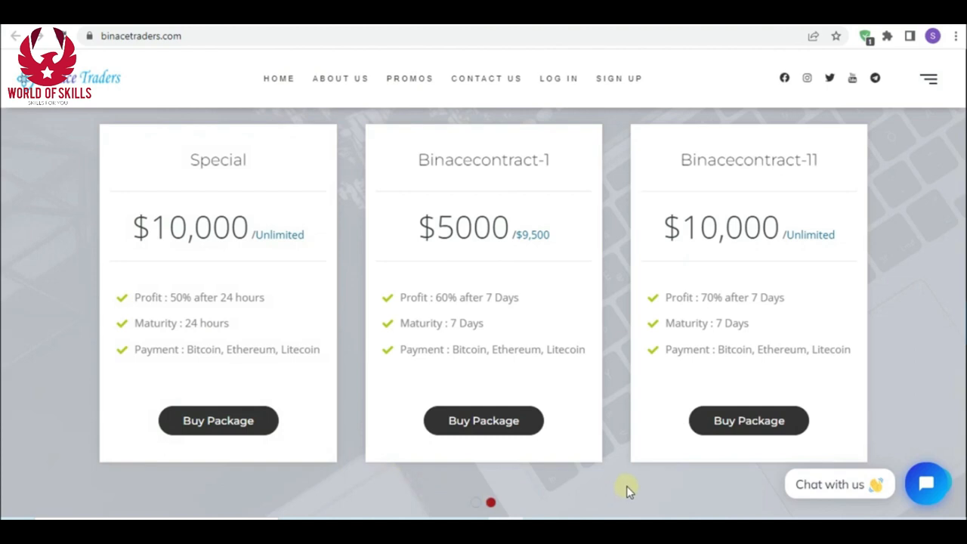
Step: Advance the Customer Testimonials and scroll past Latest Deposit & Withdrawal to the footer
scroll(down, 3)
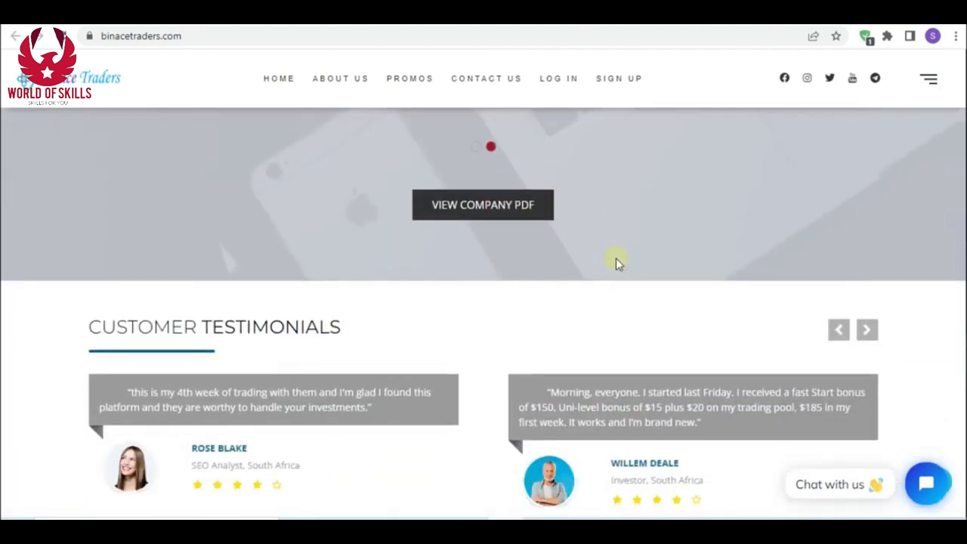
scroll(down, 3)
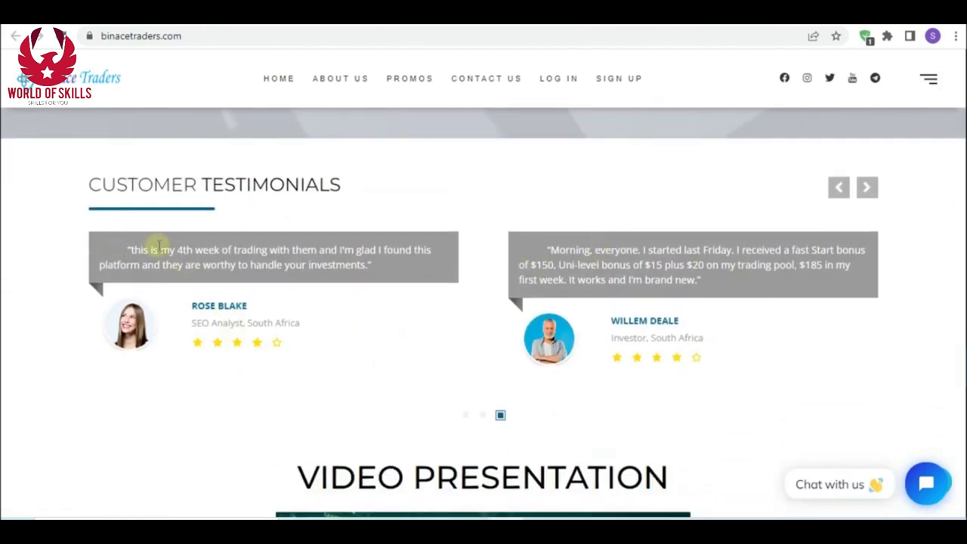
click(868, 187)
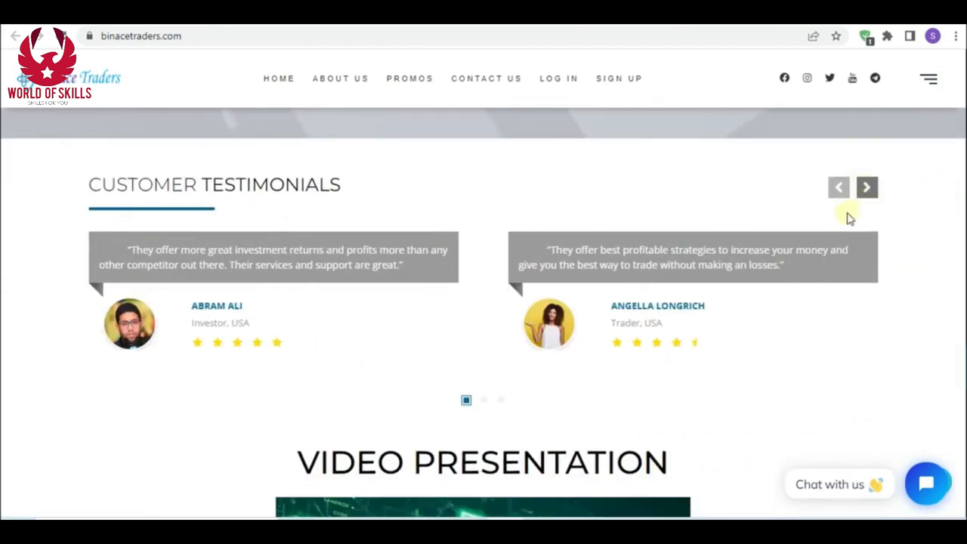
scroll(down, 3)
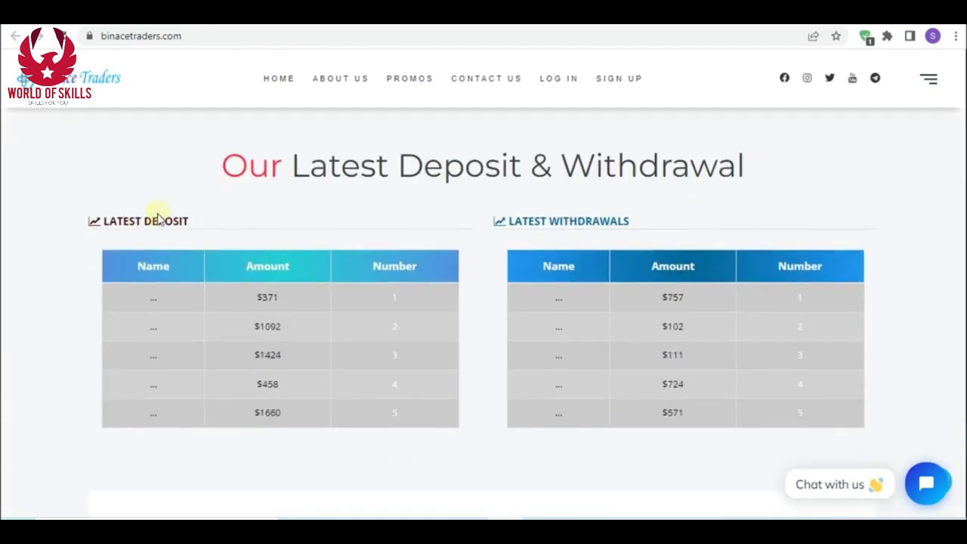
scroll(down, 3)
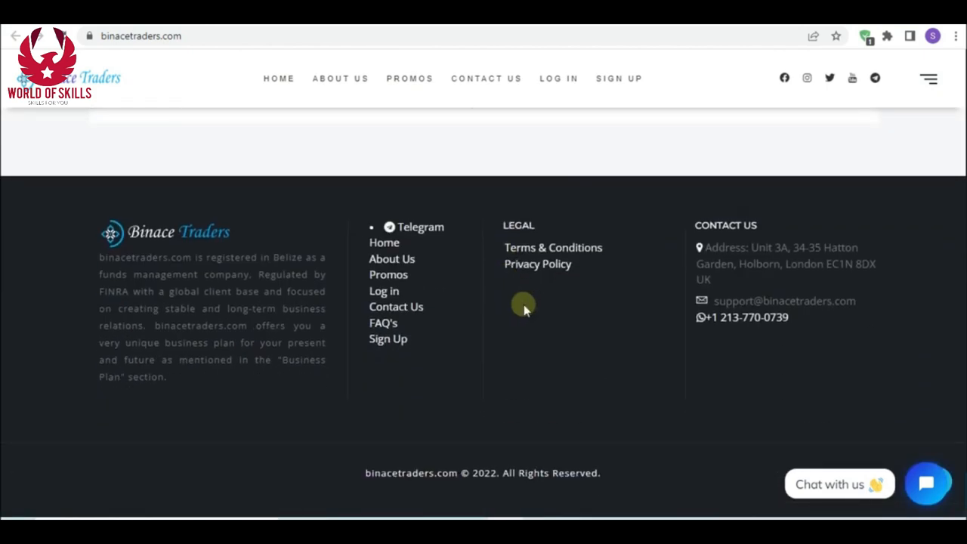
mouse_move(718, 325)
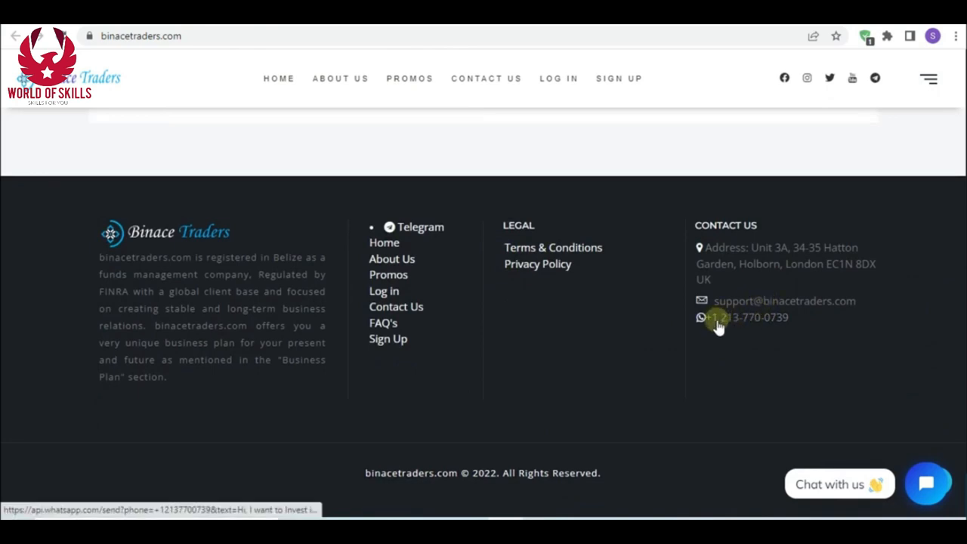
mouse_move(387, 338)
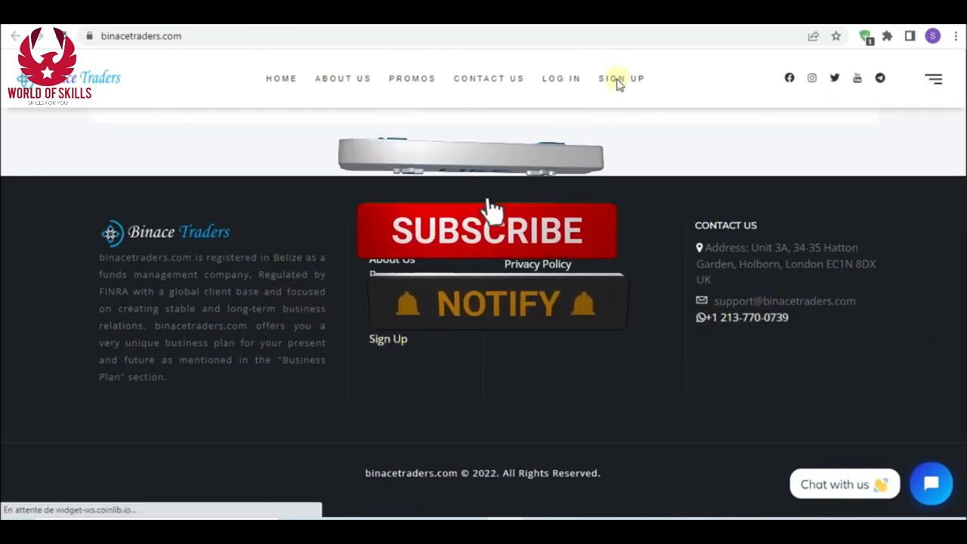
Step: Reach the new account registration form from the SIGN UP link
click(496, 304)
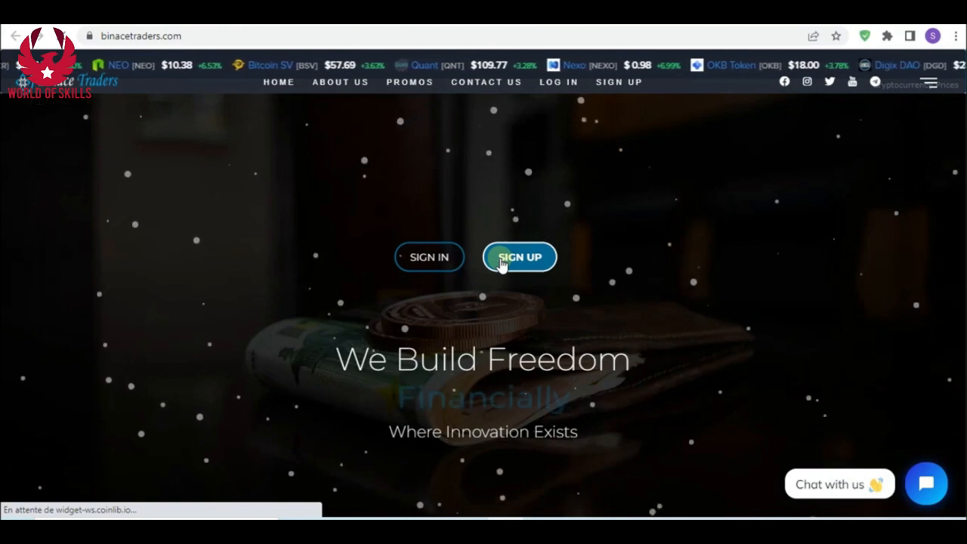
click(520, 257)
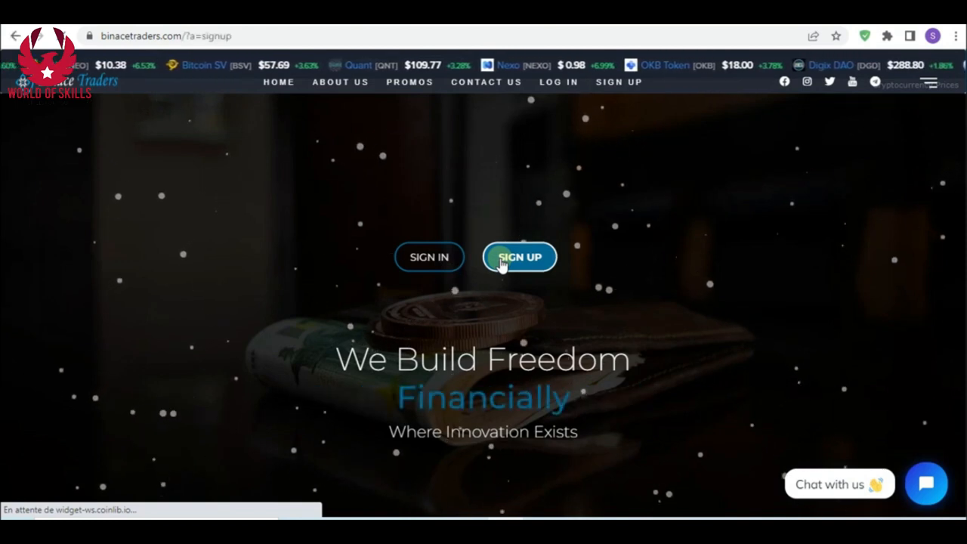
click(520, 257)
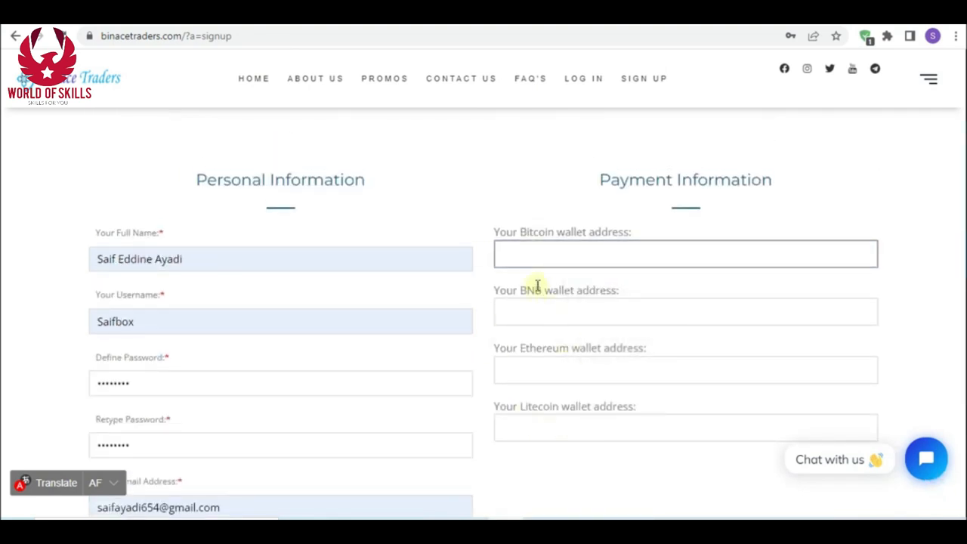
Step: Submit the filled registration with terms accepted via REGISTER NOW and continue to login
scroll(down, 3)
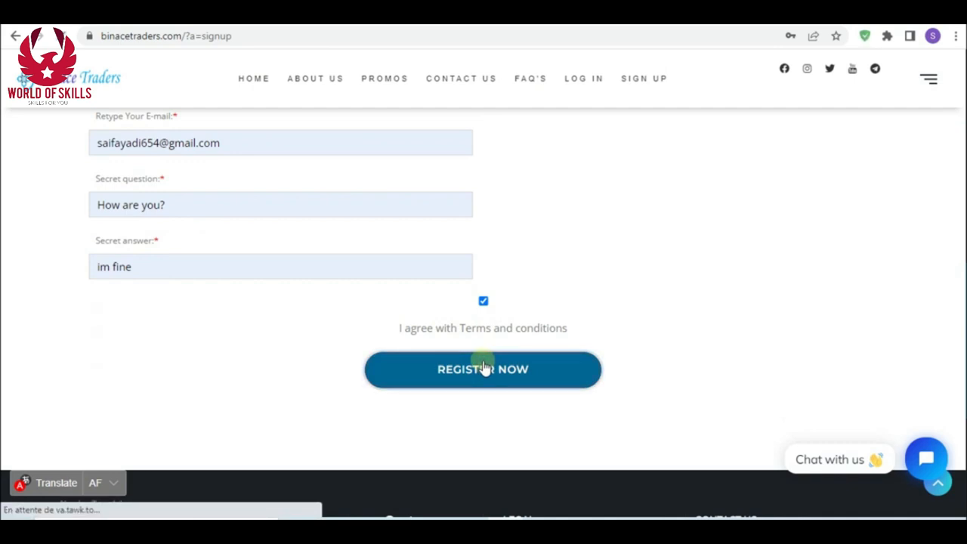
click(484, 369)
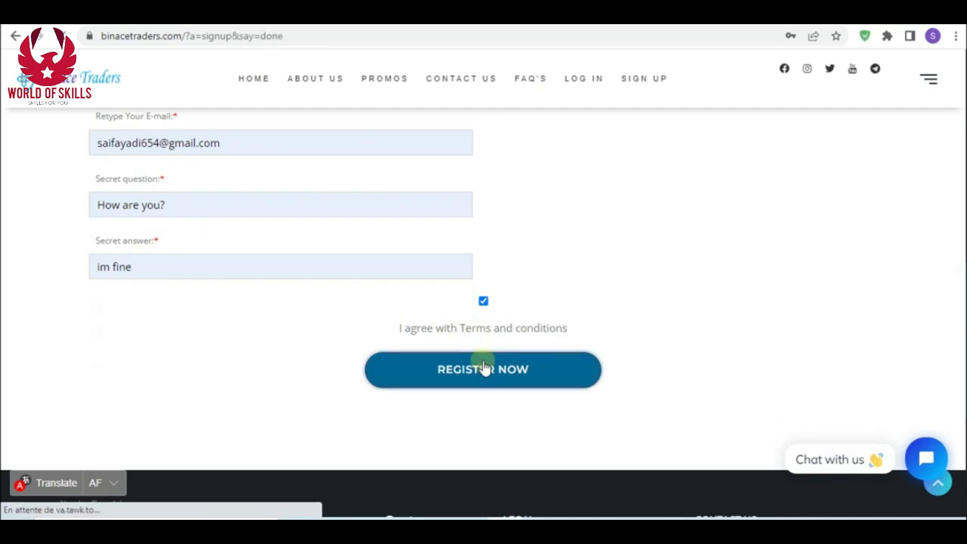
click(484, 369)
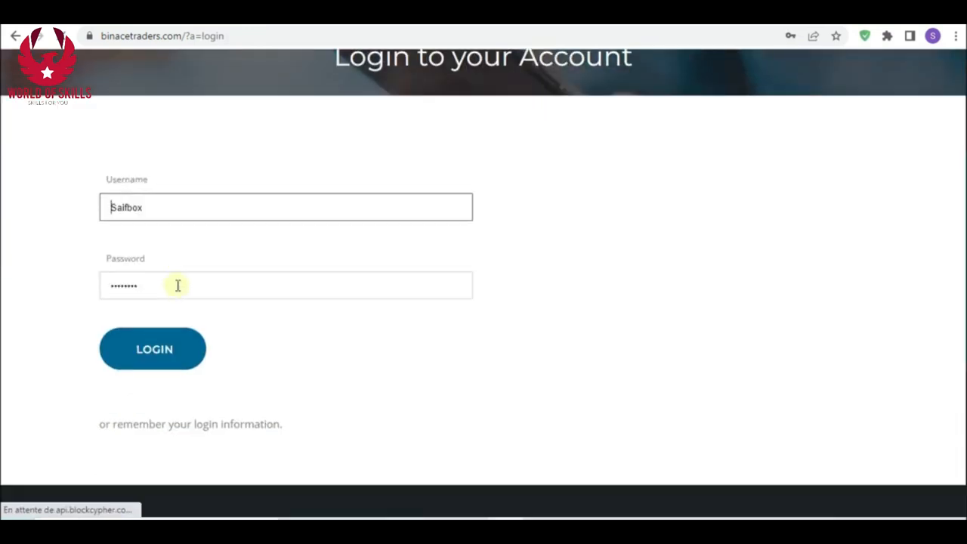
Step: Log in with the new username and password to reach the $0.00 dashboard
click(155, 348)
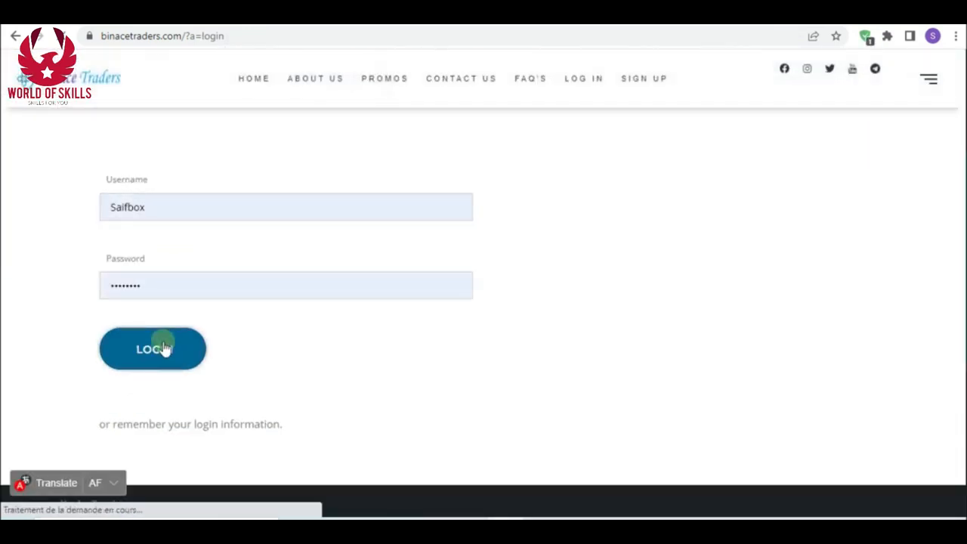
click(151, 348)
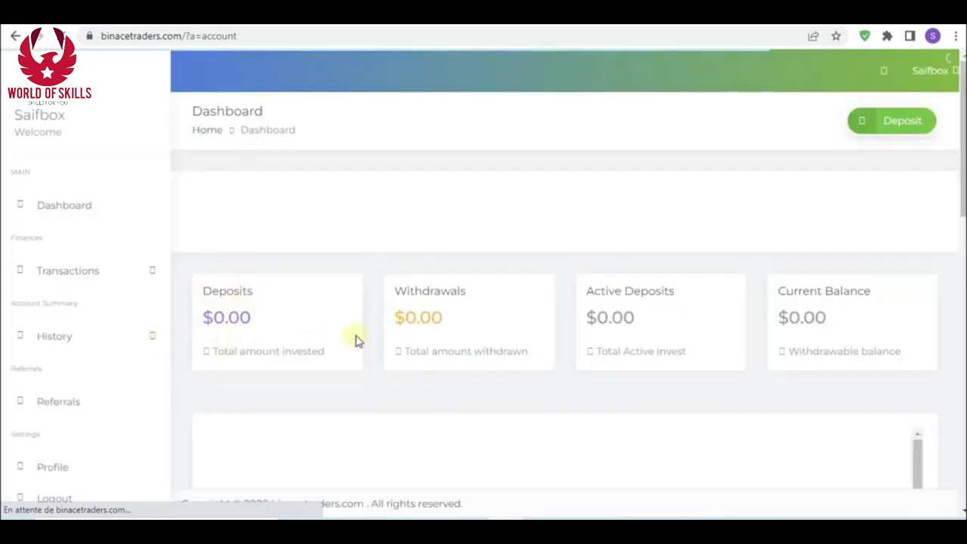
mouse_move(824, 338)
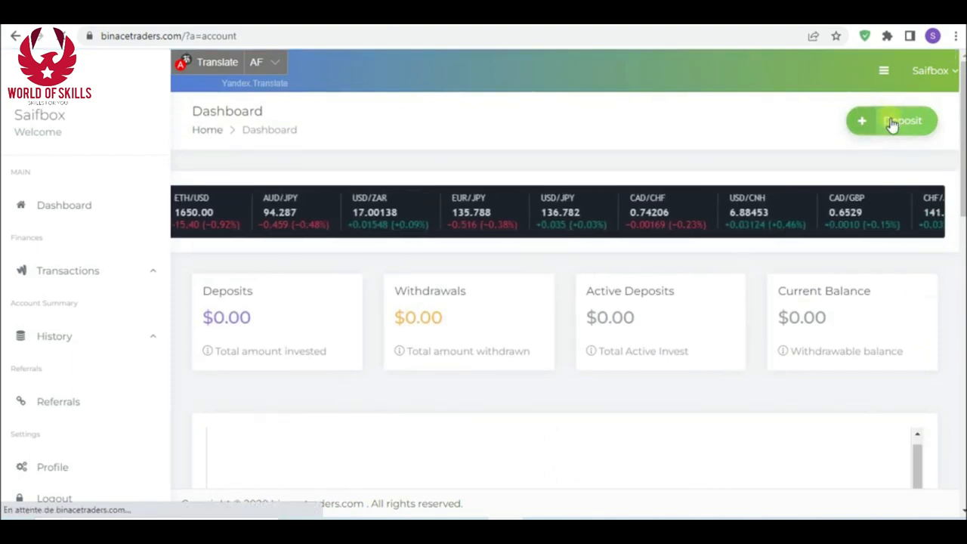
Step: Save a 100.00 Bitcoin deposit on the Basic plan and confirm it
click(904, 121)
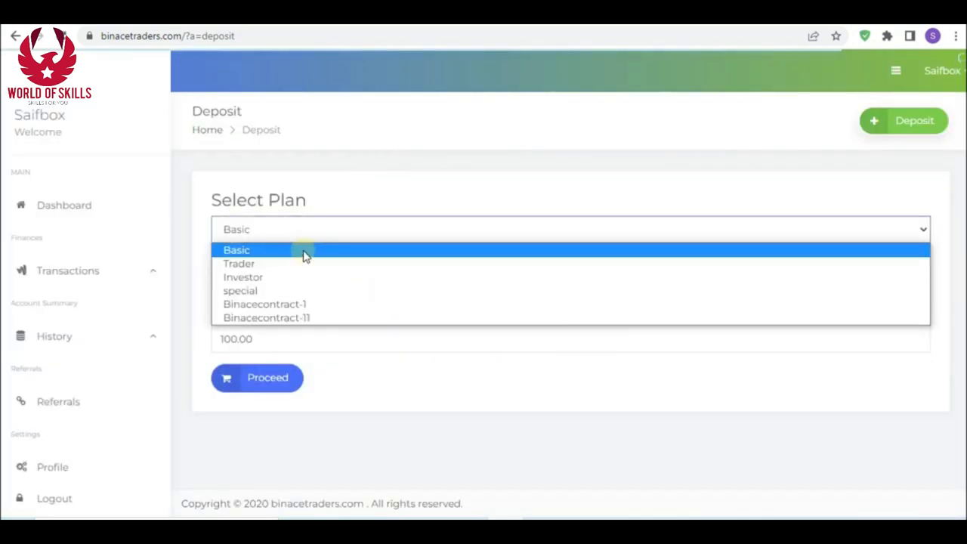
click(236, 249)
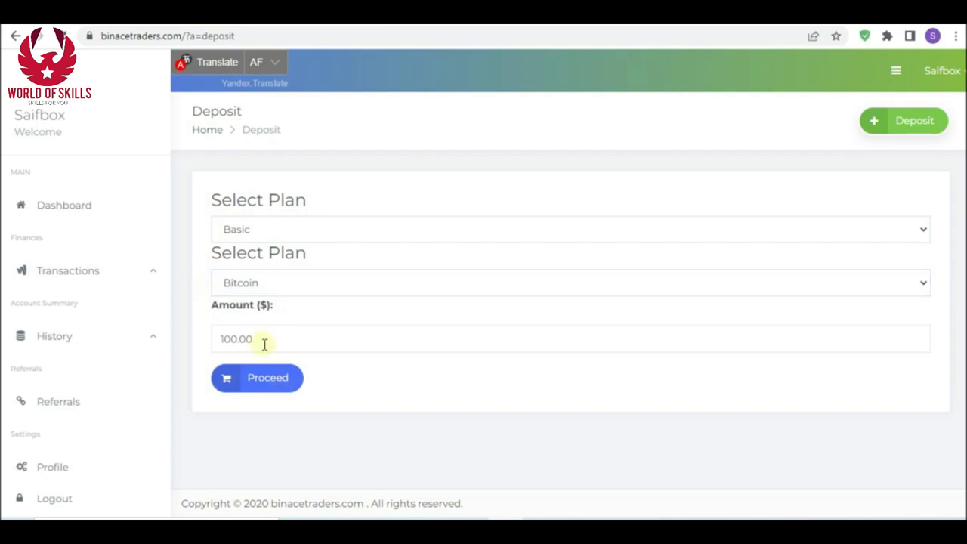
click(257, 378)
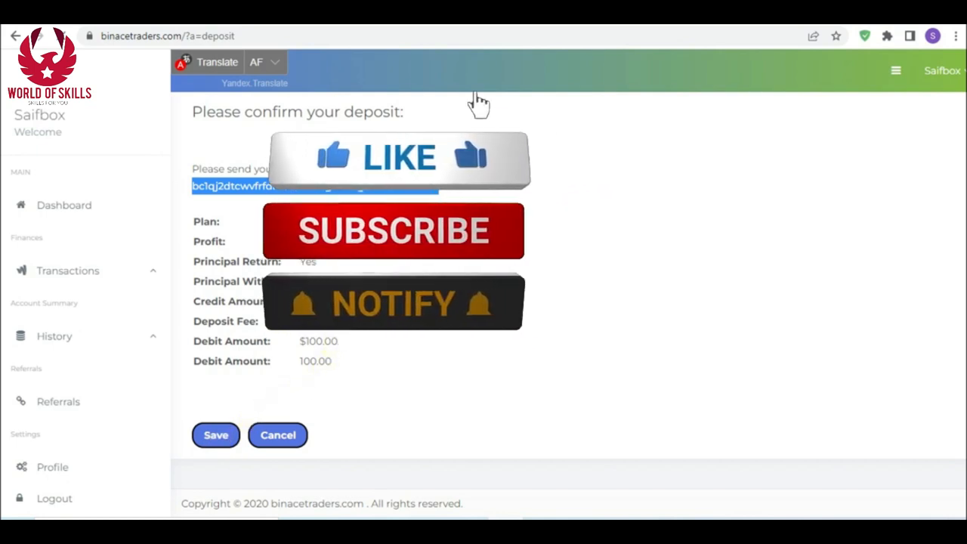
click(214, 435)
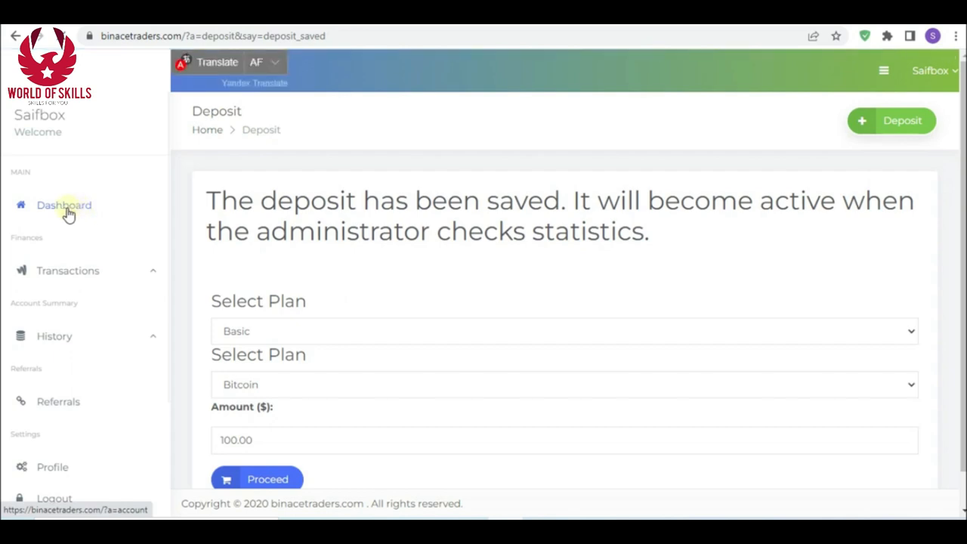
Step: Return to the dashboard, then reach the account details page via Transactions
click(63, 205)
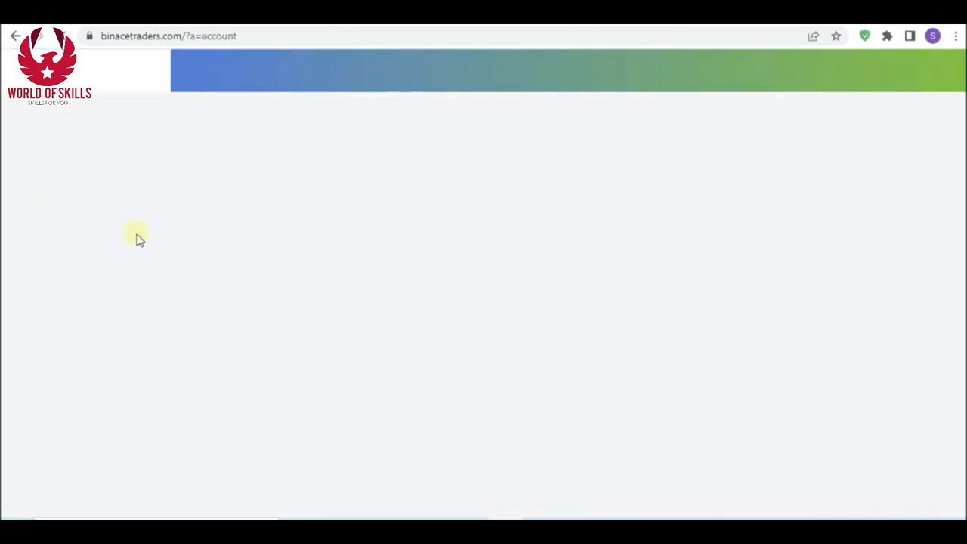
mouse_move(336, 275)
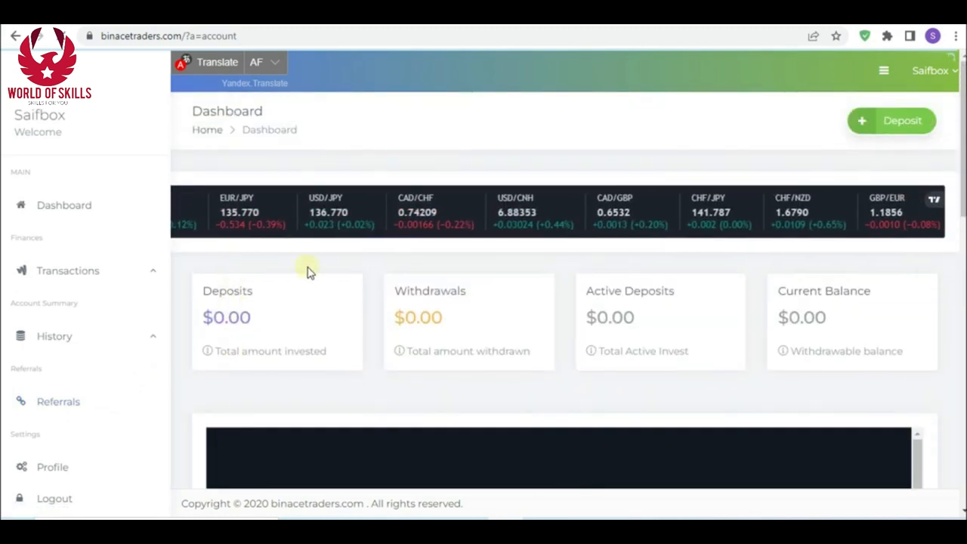
click(67, 271)
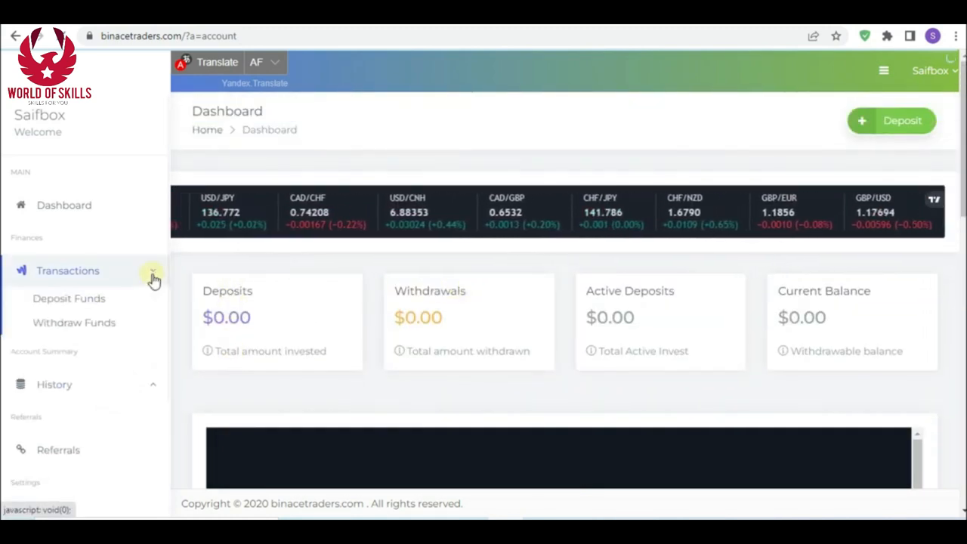
click(75, 324)
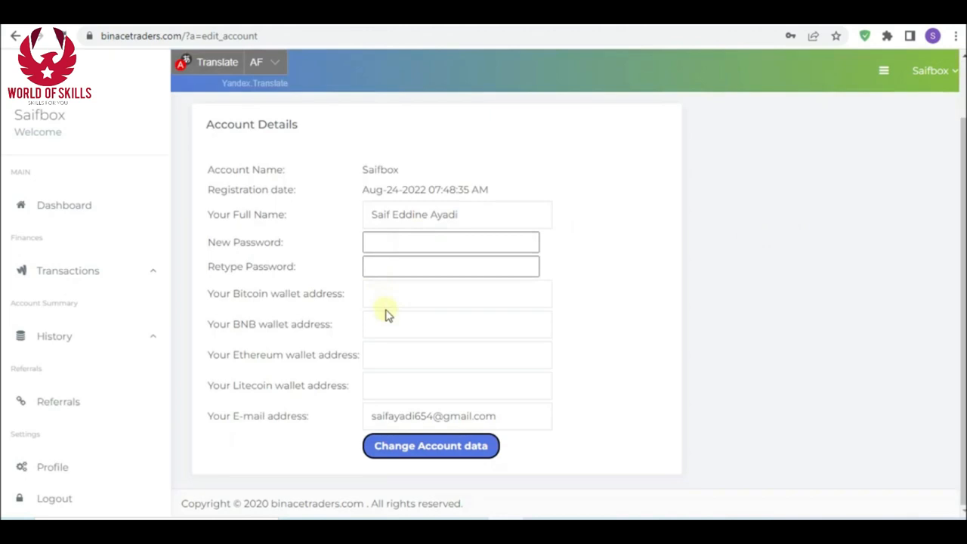
mouse_move(431, 445)
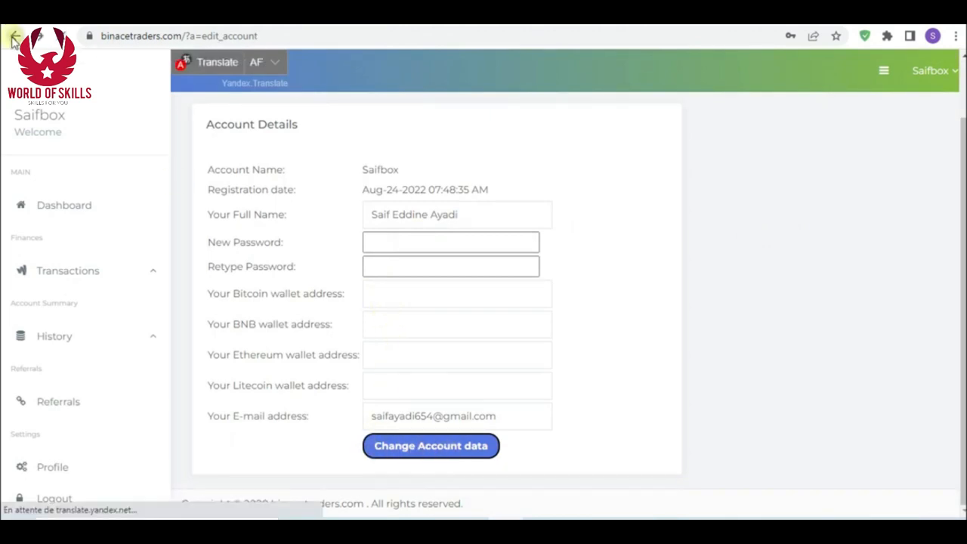
Step: View Withdraw Funds, then Withdrawal History with its transaction type dropdown, both empty
click(15, 36)
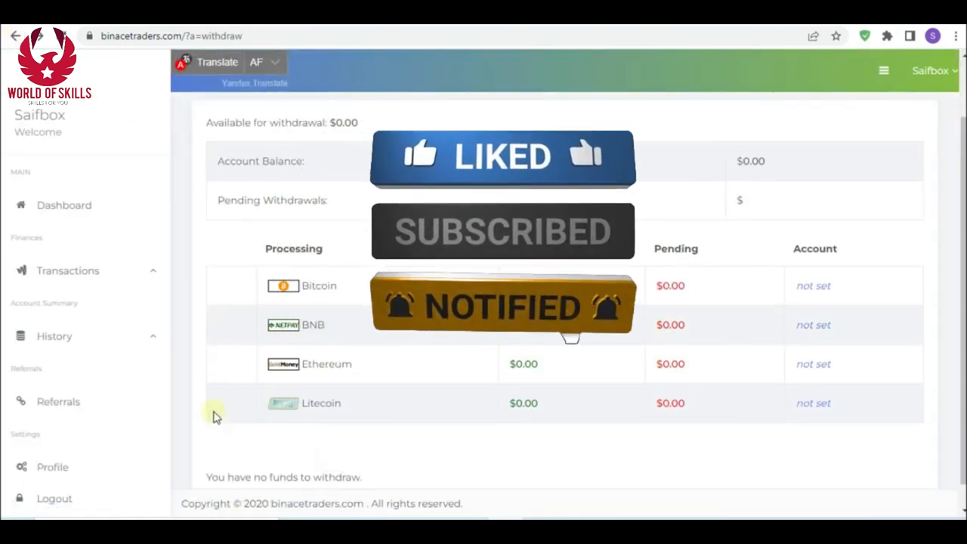
click(55, 336)
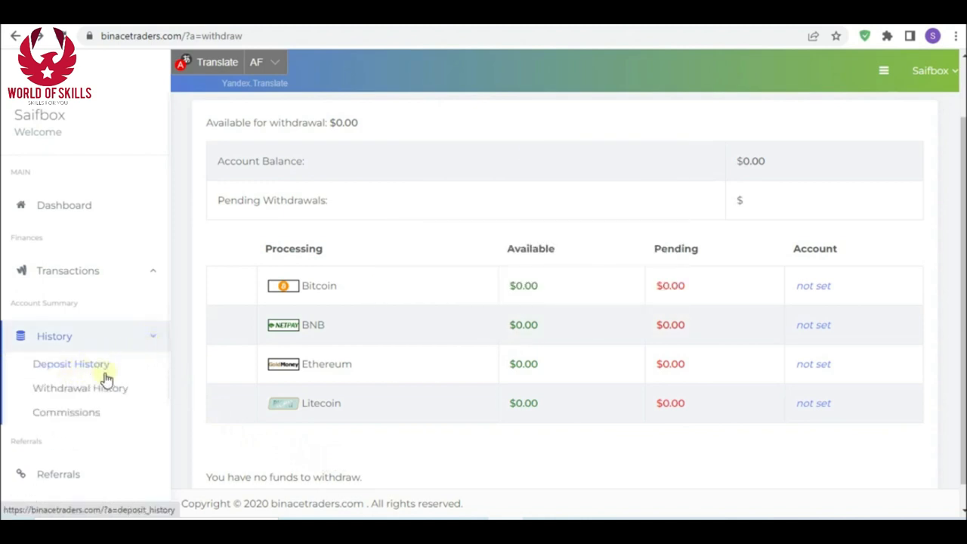
click(80, 387)
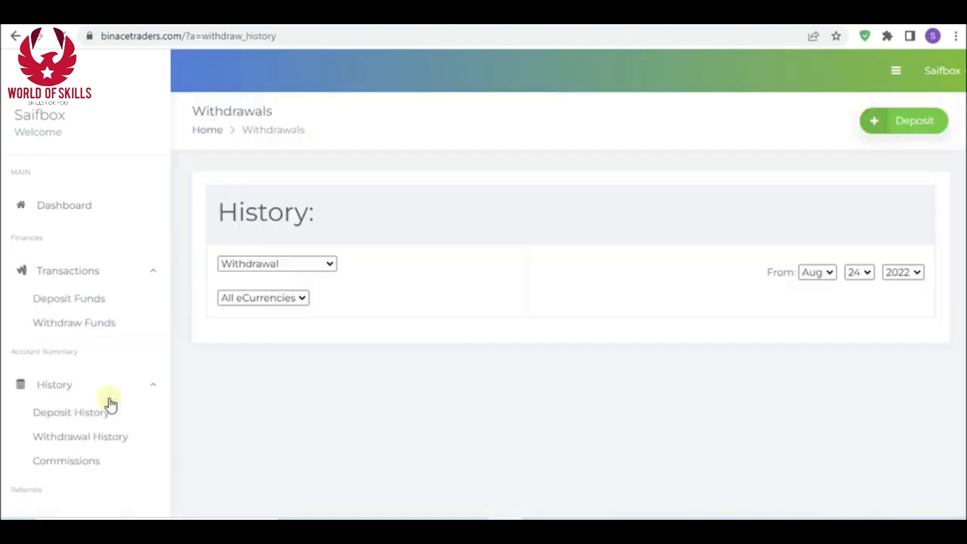
click(277, 263)
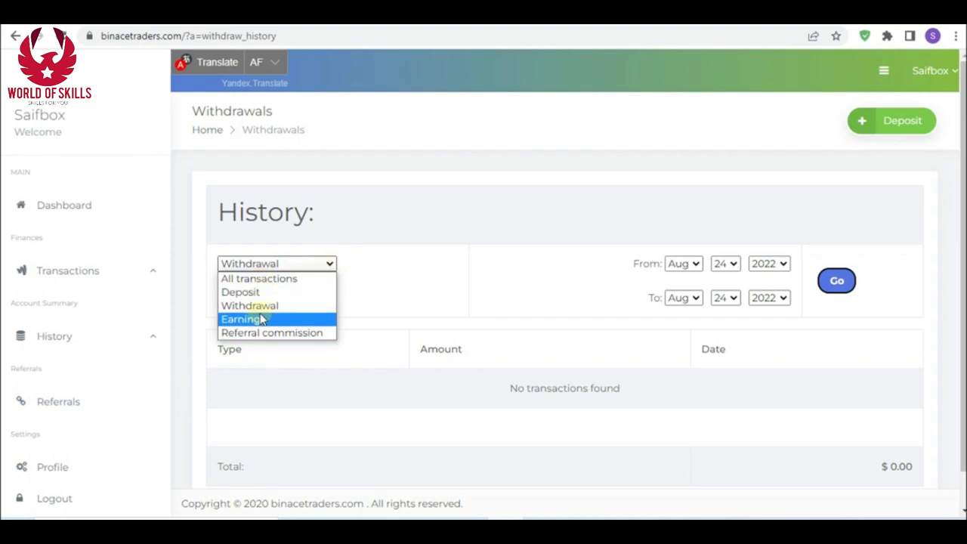
click(58, 402)
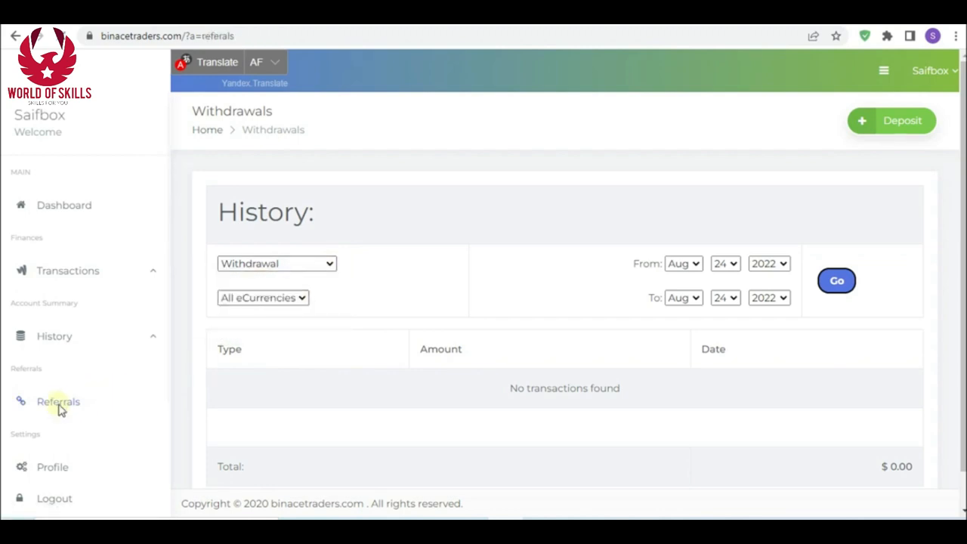
Step: Show the Referrals page with the referral link and zero referrals and commission
click(57, 402)
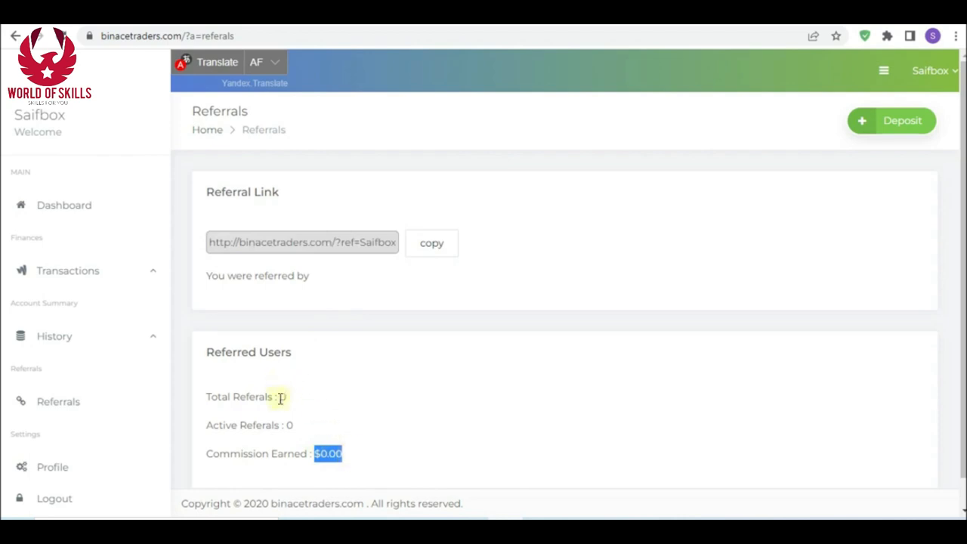
scroll(down, 3)
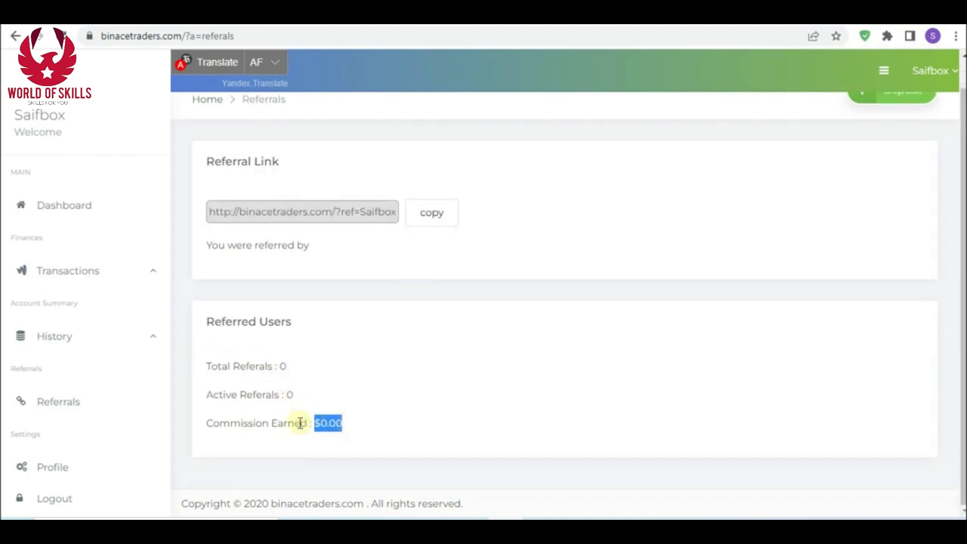